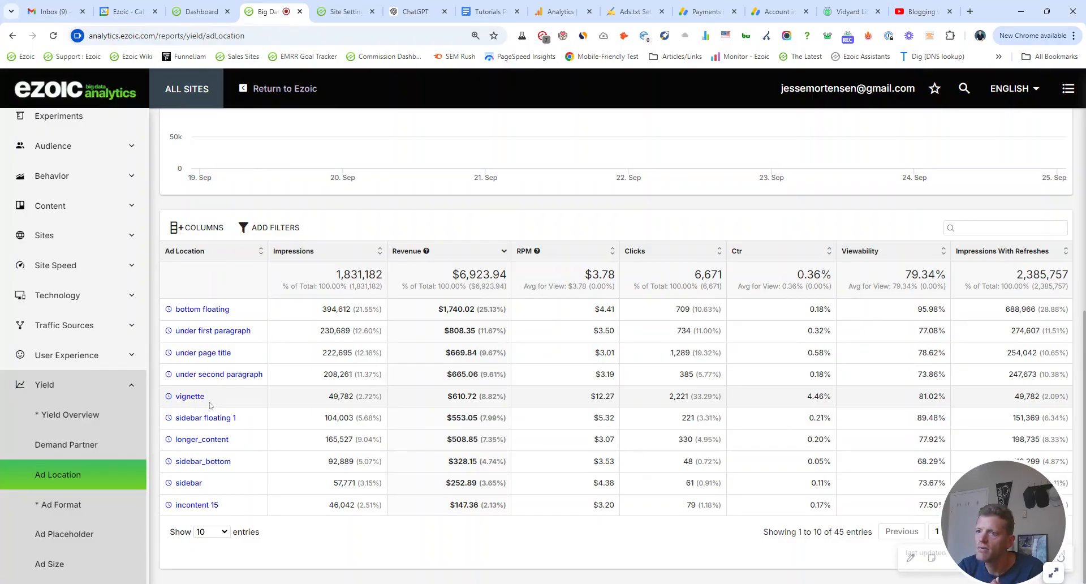
mouse_move(219, 481)
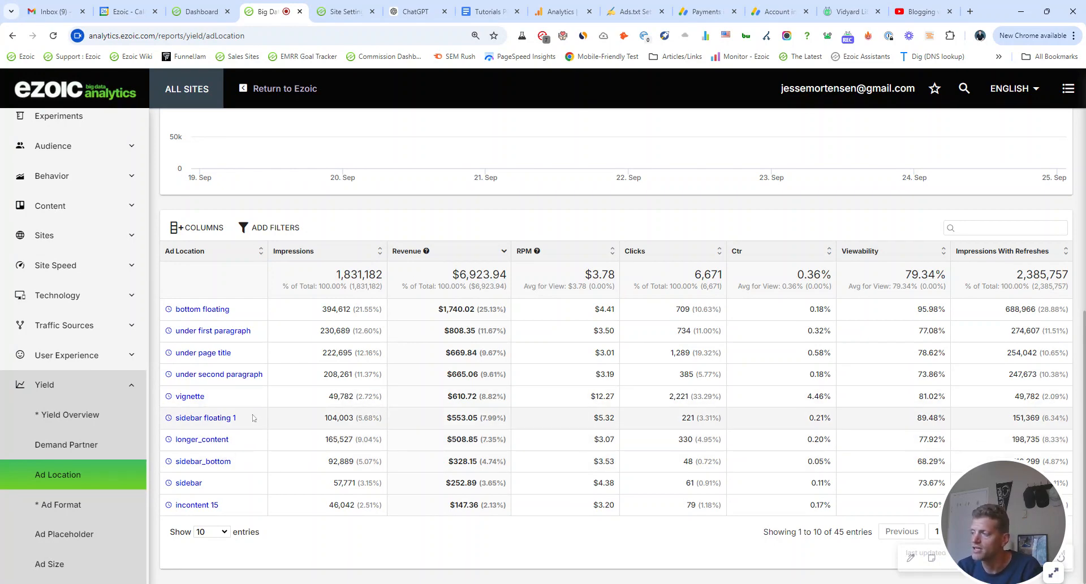
mouse_move(252, 418)
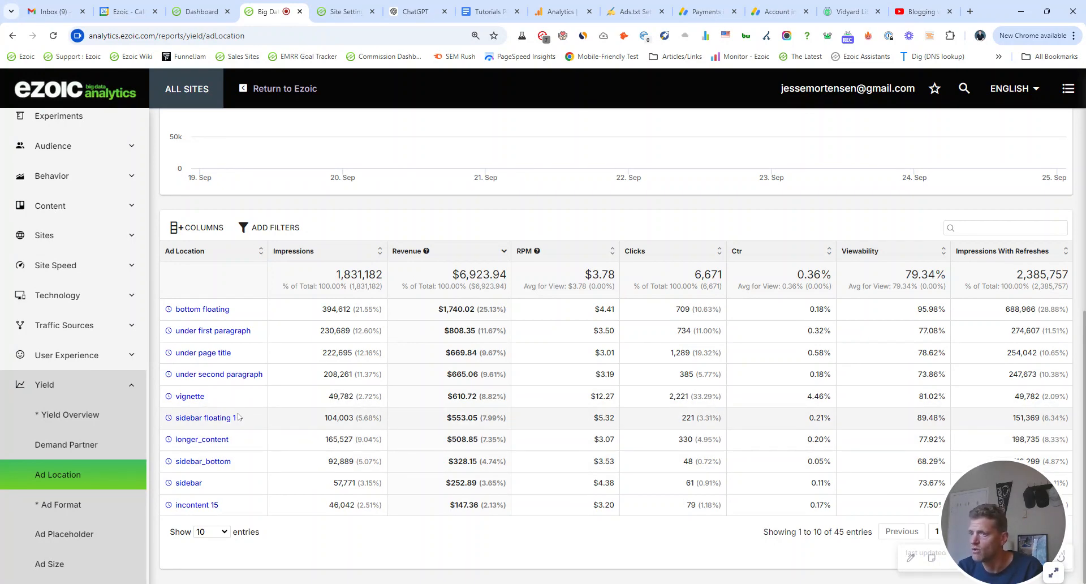